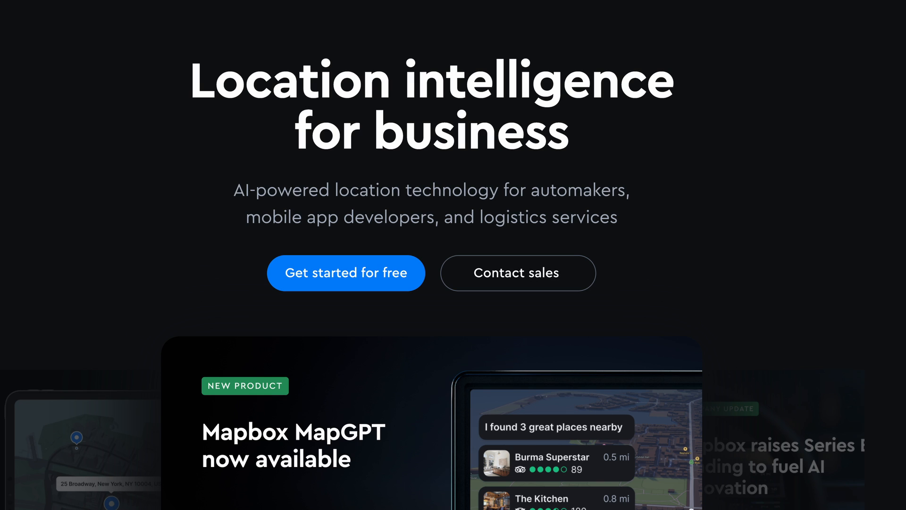
- Sign up for a free Mapbox account with name, email, username and password, accepting the terms
{"action": "scroll", "scroll_direction": "down", "scroll_amount": 3}
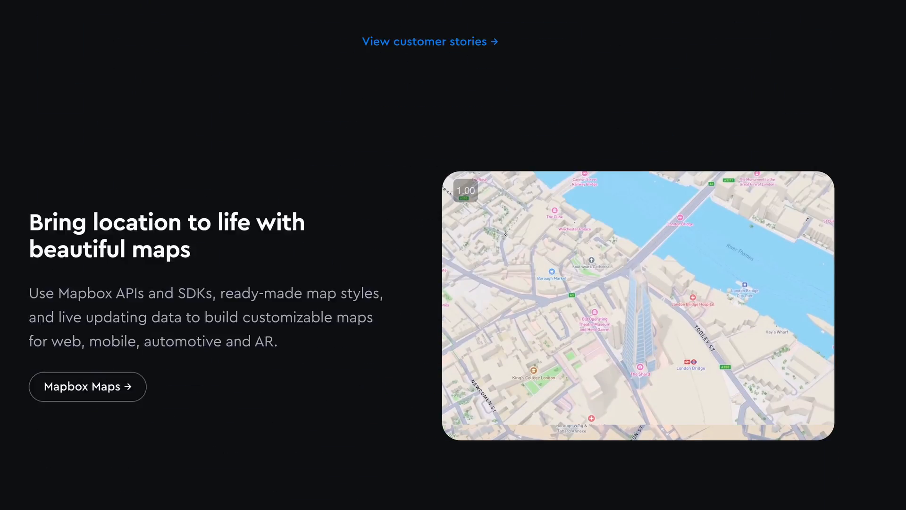
{"action": "scroll", "scroll_direction": "down", "scroll_amount": 3}
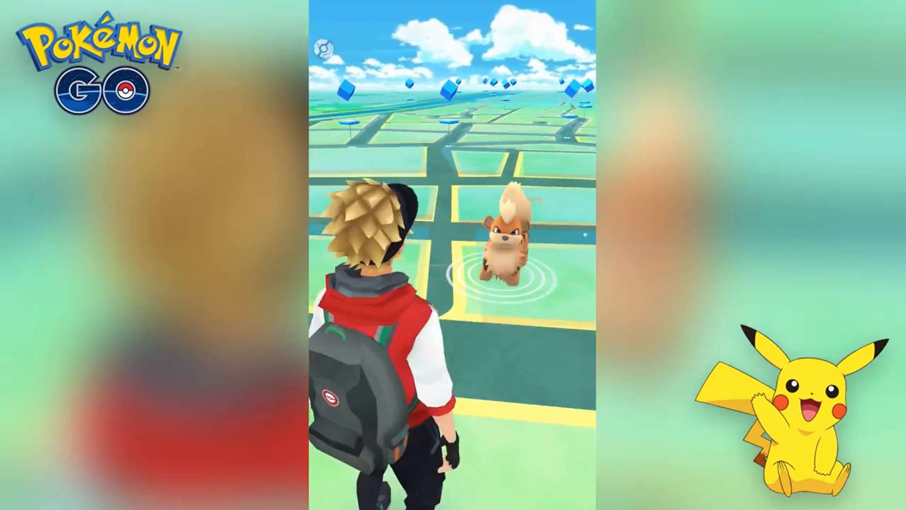
{"action": "left_click", "coordinate": [503, 245]}
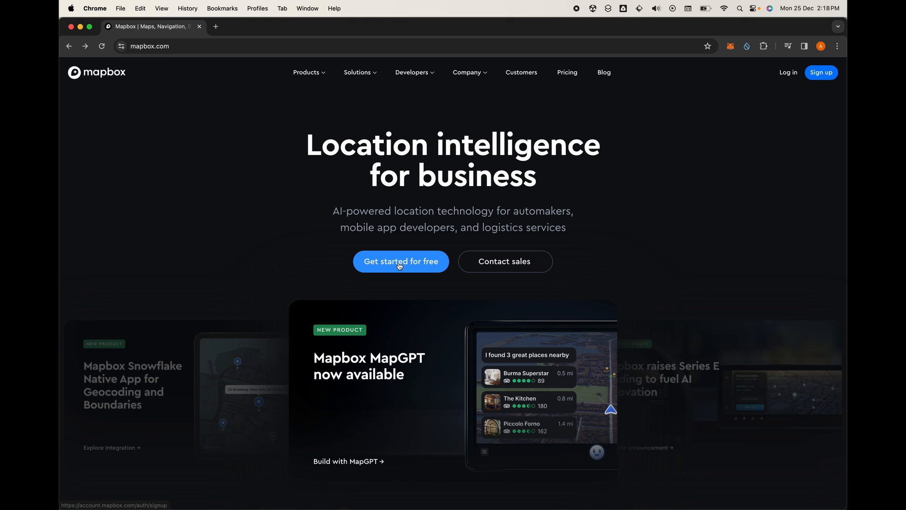
{"action": "left_click", "coordinate": [400, 262]}
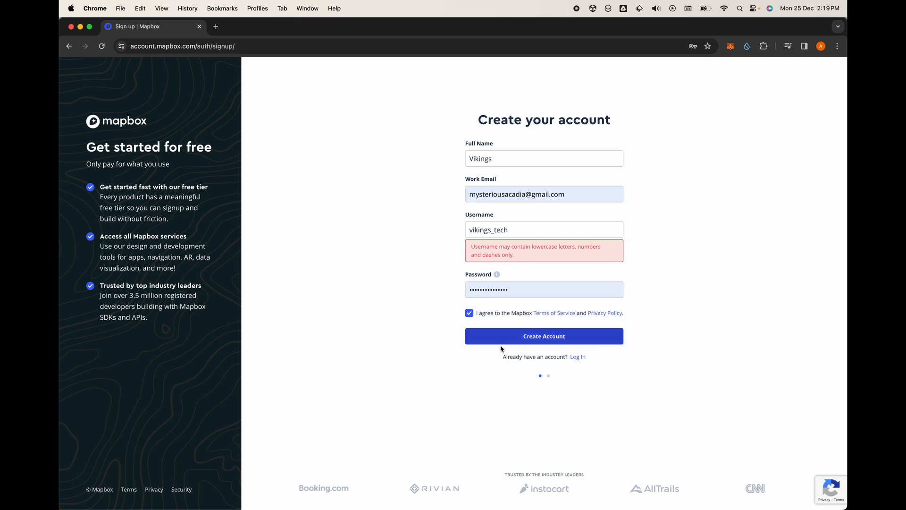
{"action": "left_click", "coordinate": [544, 336]}
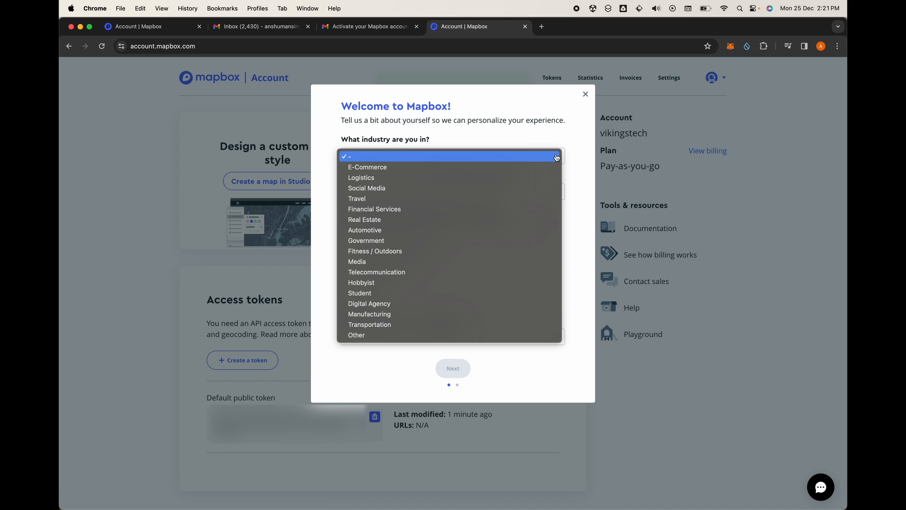
- Answer the welcome survey as Student wanting a ready-made map, then start a new Unity Hub project
{"action": "left_click", "coordinate": [359, 292]}
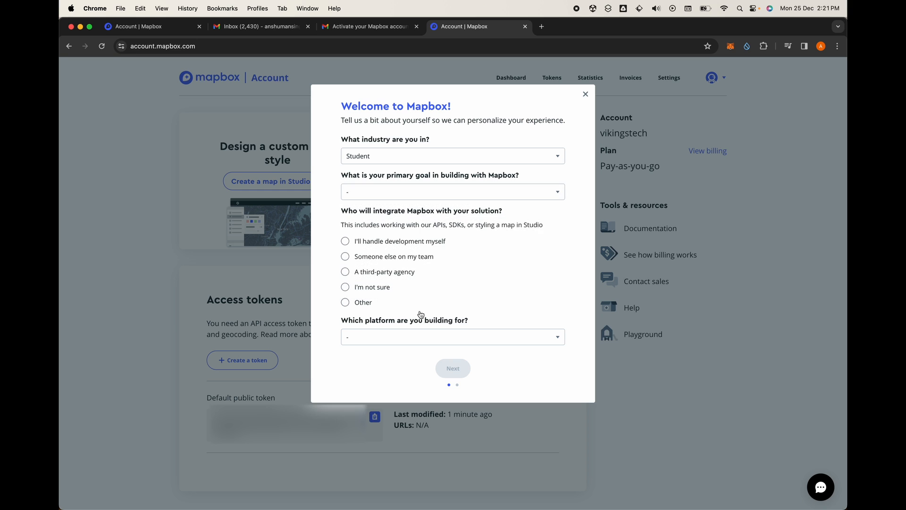
{"action": "left_click", "coordinate": [453, 368]}
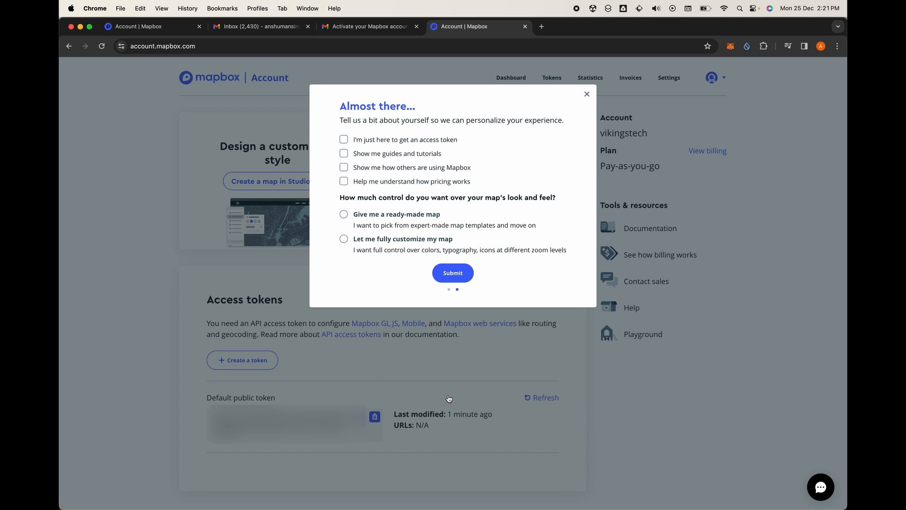
{"action": "left_click", "coordinate": [343, 214]}
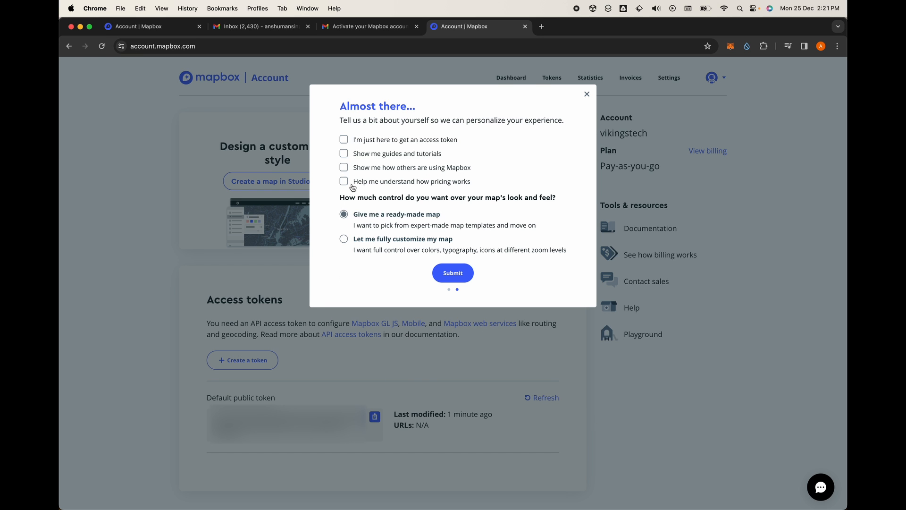
{"action": "left_click", "coordinate": [586, 93]}
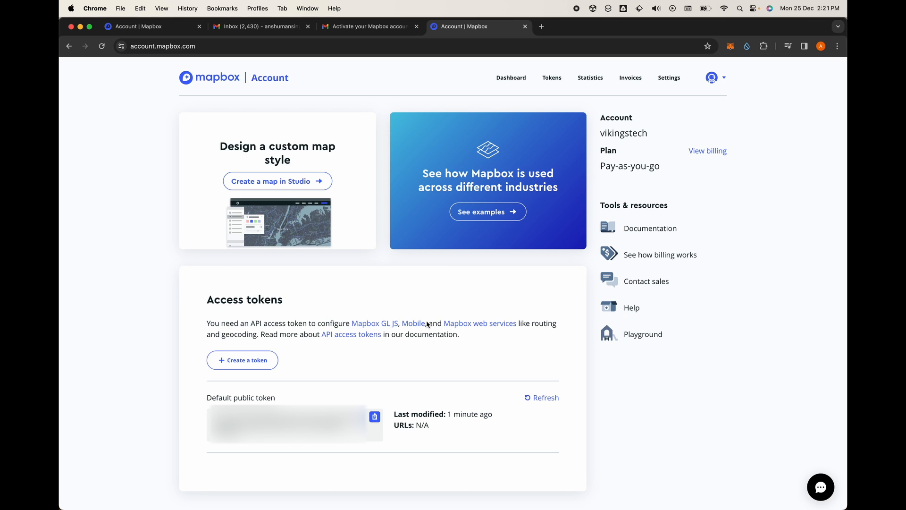
{"action": "mouse_move", "coordinate": [319, 390]}
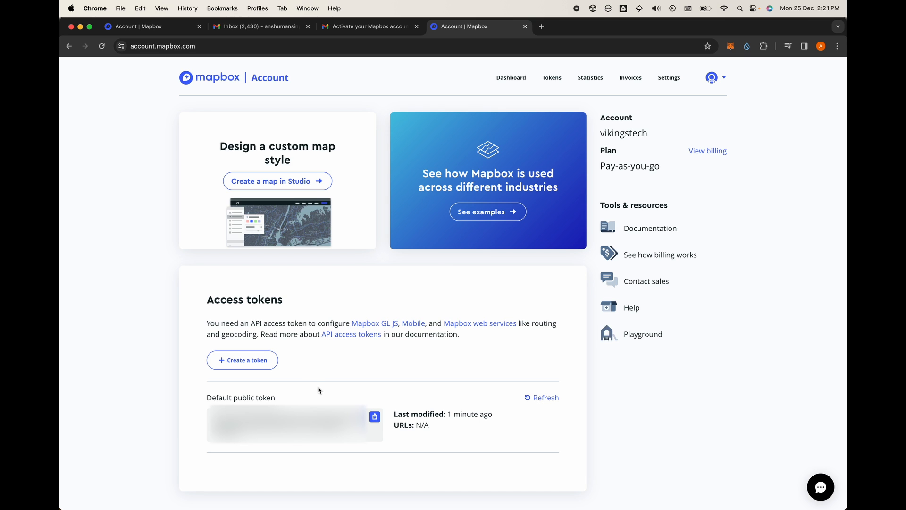
{"action": "mouse_move", "coordinate": [324, 395]}
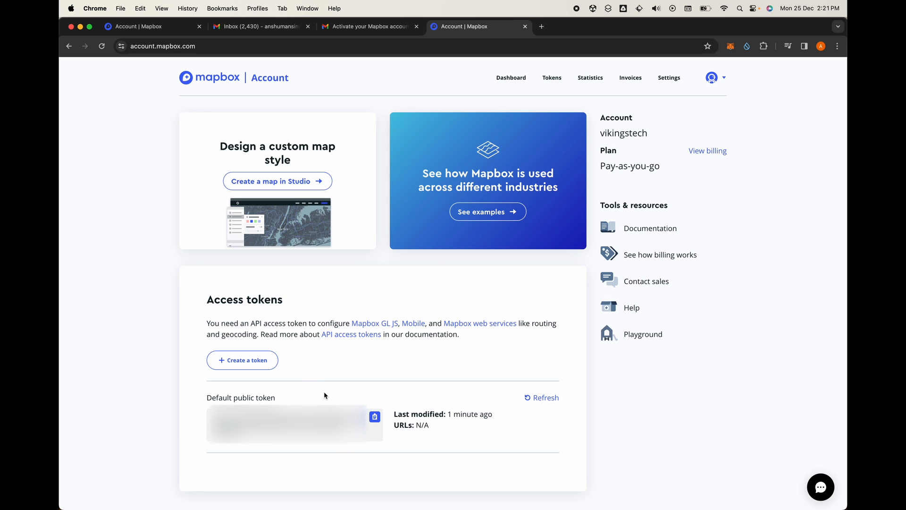
{"action": "left_click", "coordinate": [375, 417]}
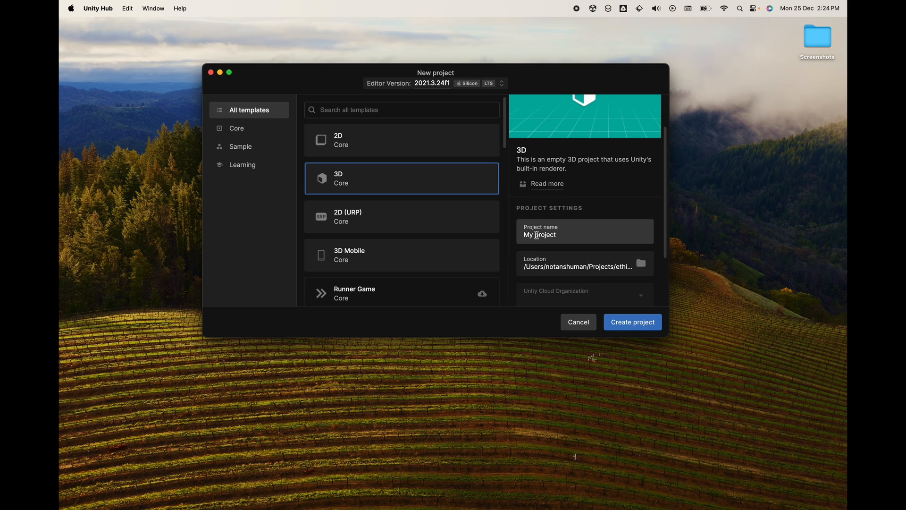
- Name the new 3D Core project 'Maps' and create it
{"action": "double_click", "coordinate": [538, 234]}
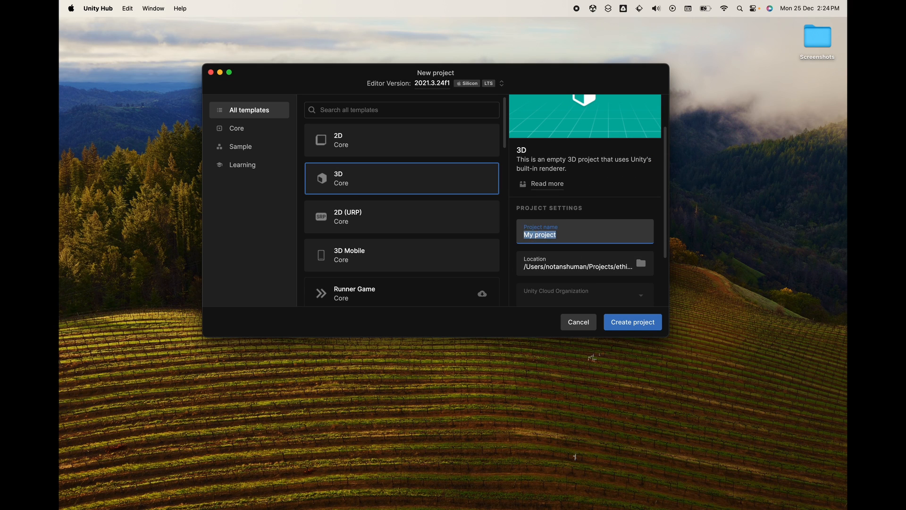
{"action": "type", "text": "Masp"}
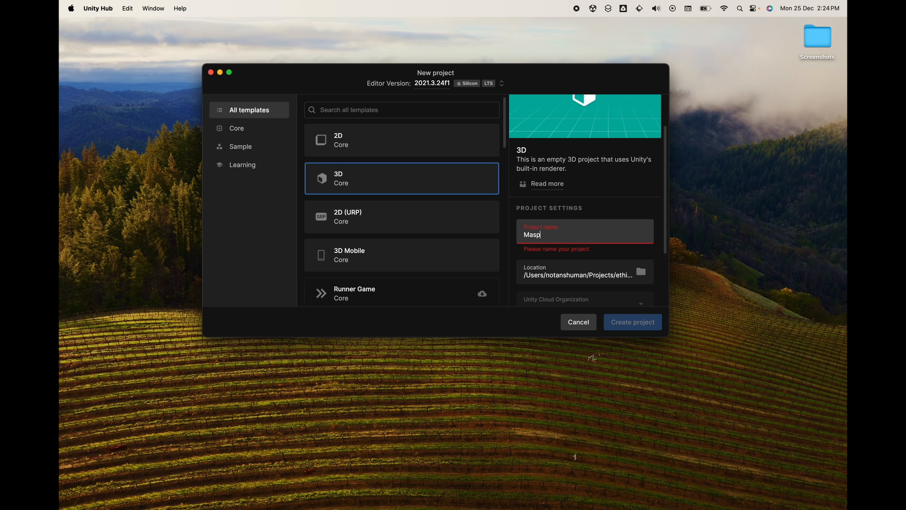
{"action": "type", "text": "Maps"}
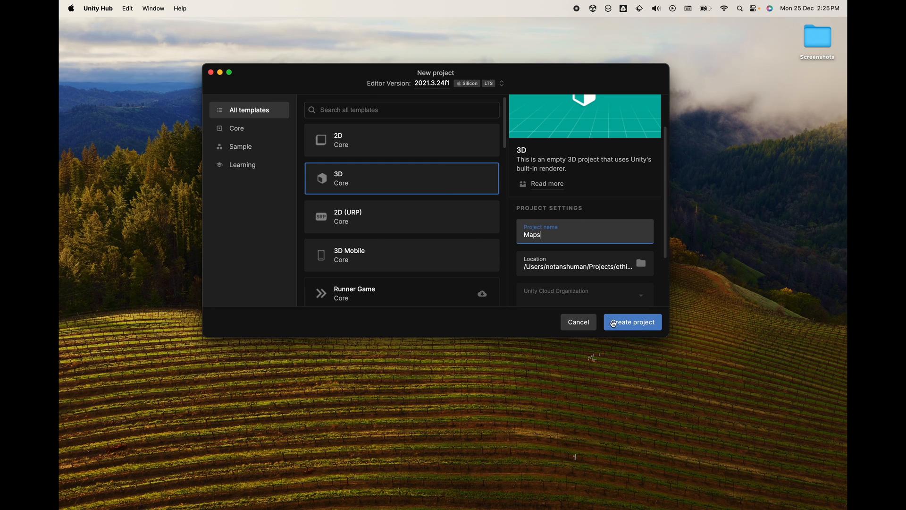
{"action": "left_click", "coordinate": [632, 322]}
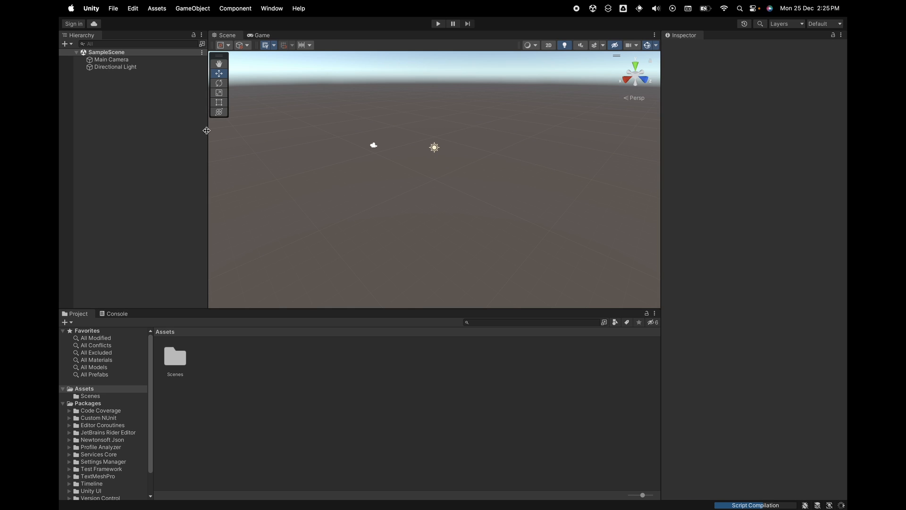
{"action": "mouse_move", "coordinate": [302, 295]}
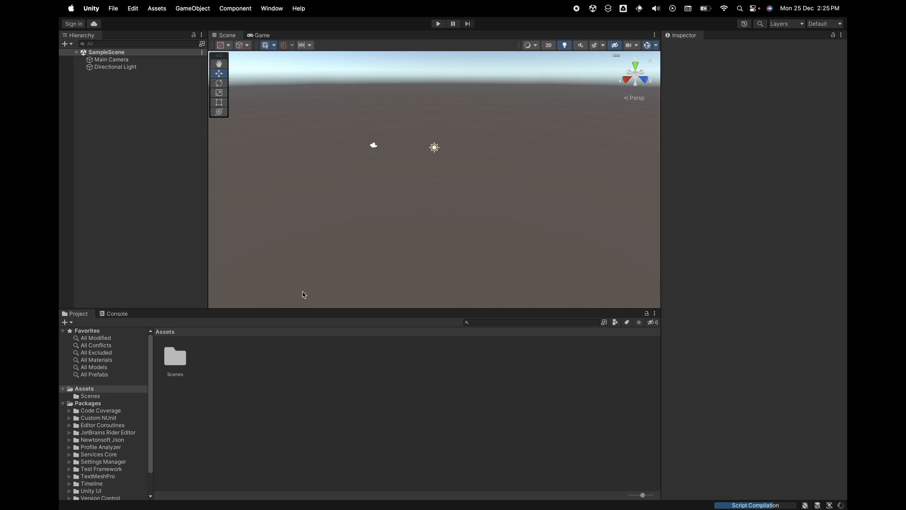
- Choose mapbox-unity-sdk_v2.1.1.unitypackage from Downloads as a custom package to import
{"action": "left_click", "coordinate": [235, 8]}
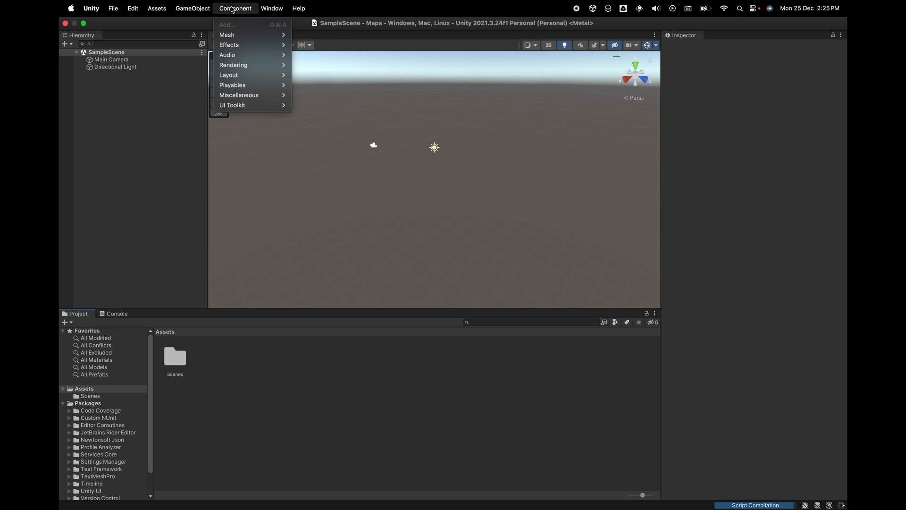
{"action": "left_click", "coordinate": [157, 8]}
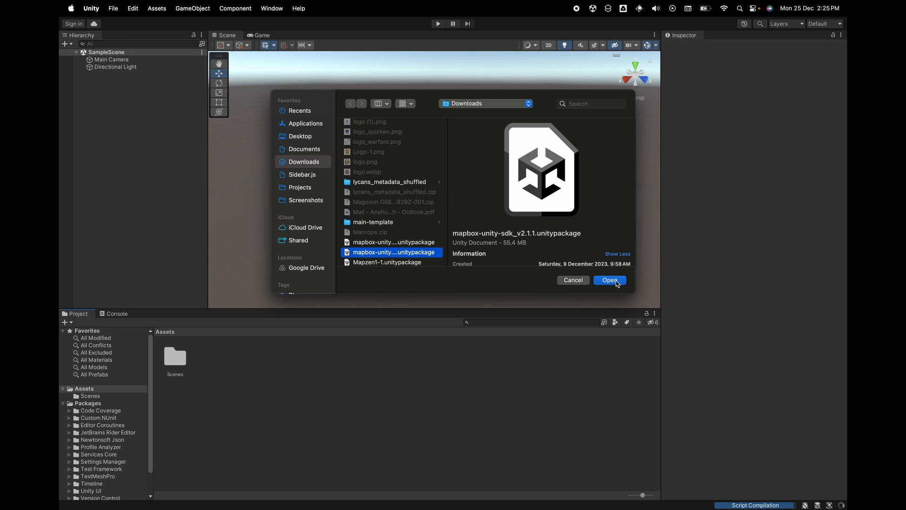
{"action": "left_click", "coordinate": [609, 279]}
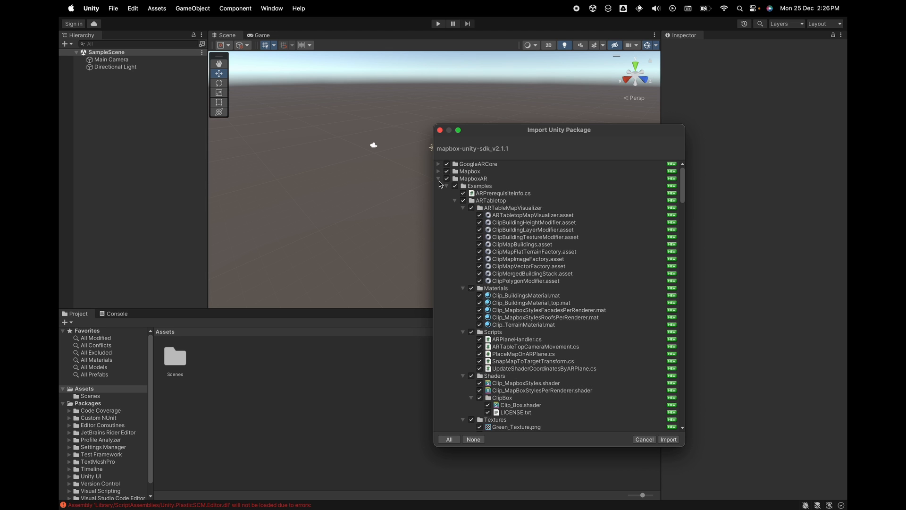
- Review the package folders and leave only the Mapbox folder ticked for import
{"action": "left_click", "coordinate": [446, 179]}
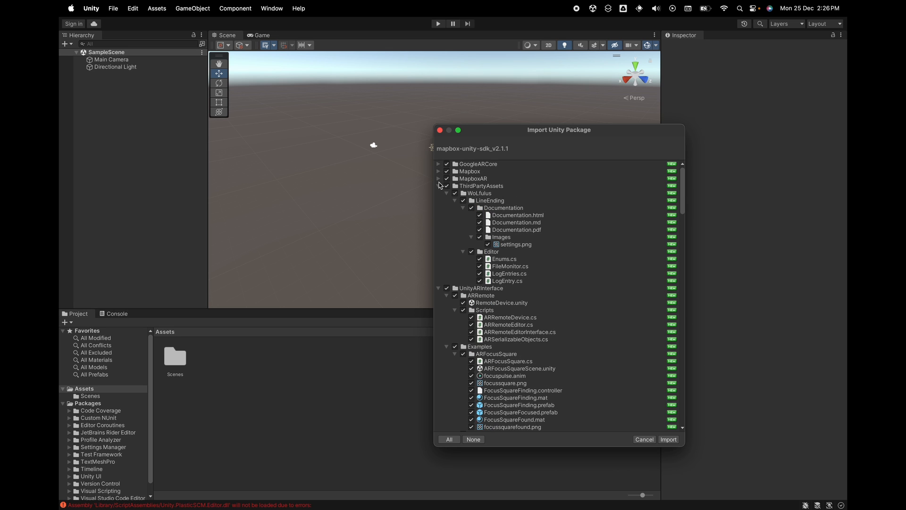
{"action": "left_click", "coordinate": [438, 186]}
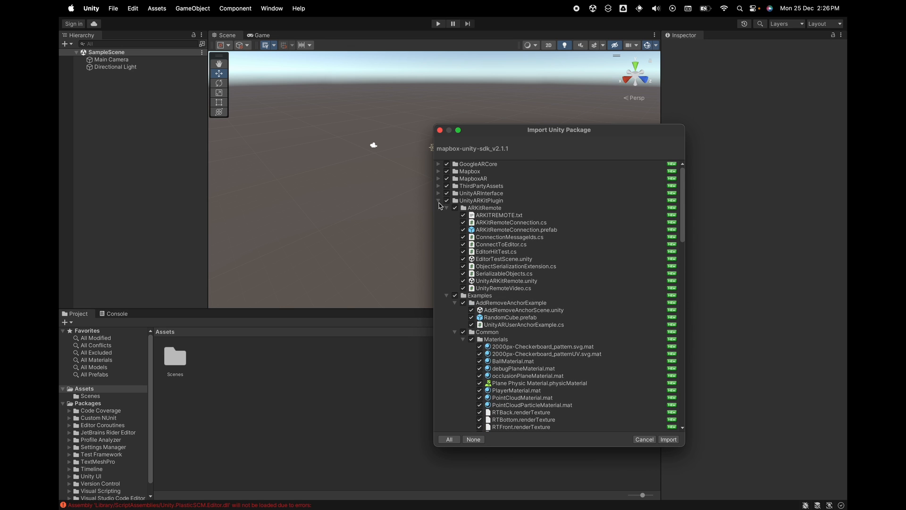
{"action": "left_click", "coordinate": [438, 200]}
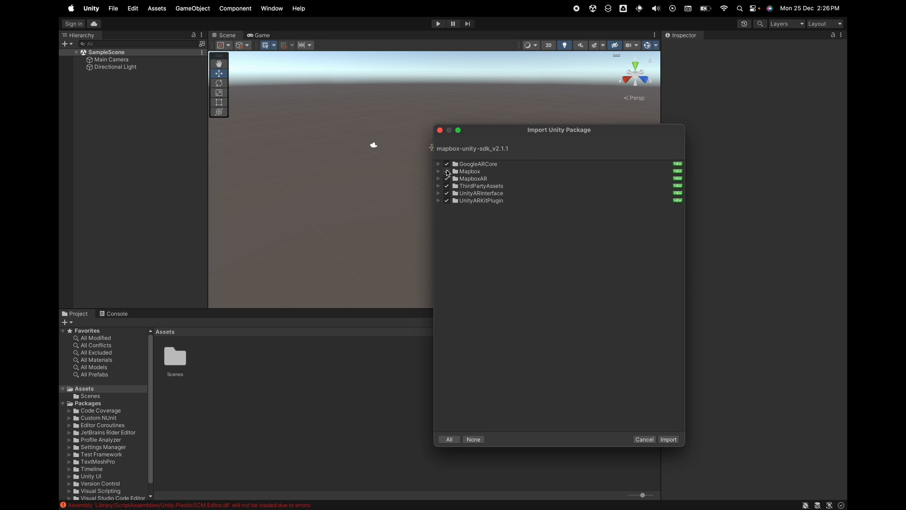
{"action": "left_click", "coordinate": [446, 171]}
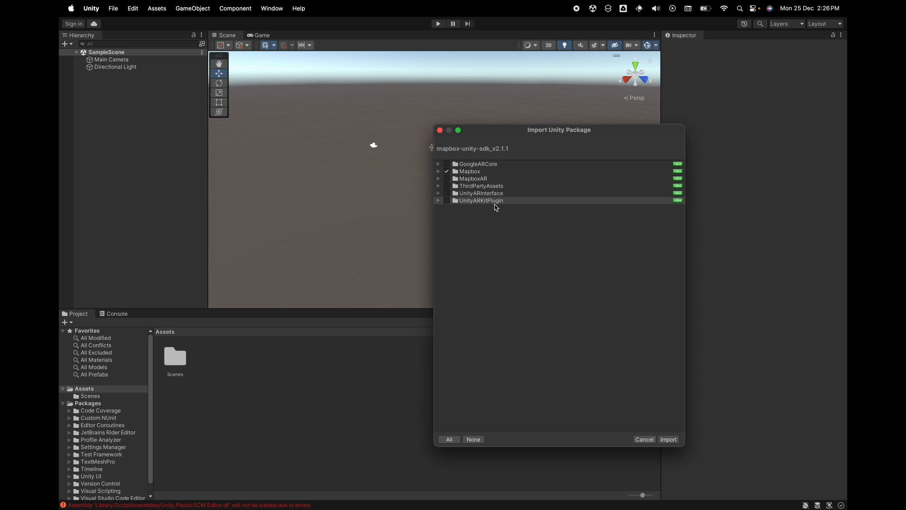
{"action": "mouse_move", "coordinate": [464, 184]}
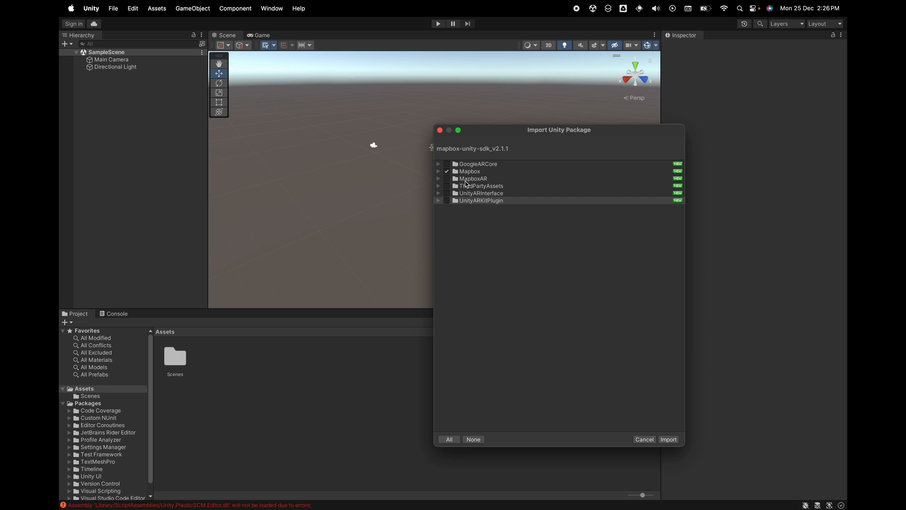
- Also include ThirdPartyAssets and import the two selected folders
{"action": "left_click", "coordinate": [438, 185]}
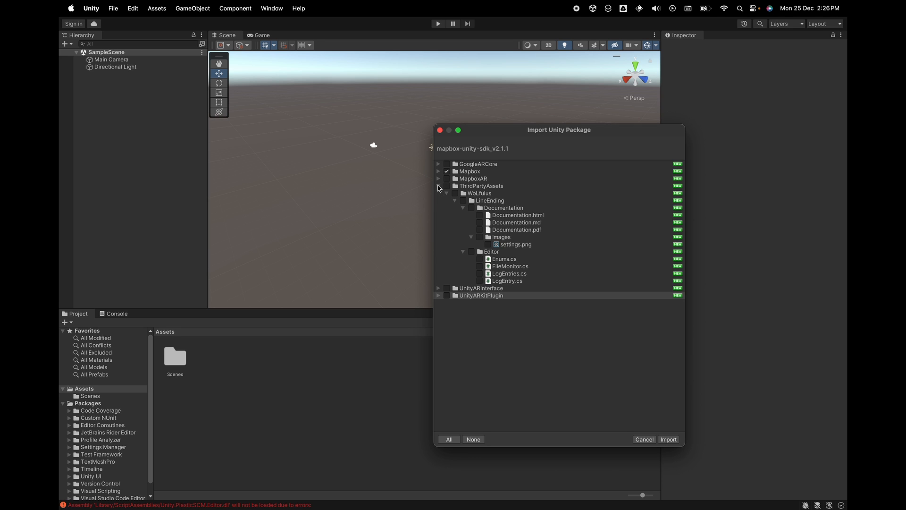
{"action": "left_click", "coordinate": [439, 185]}
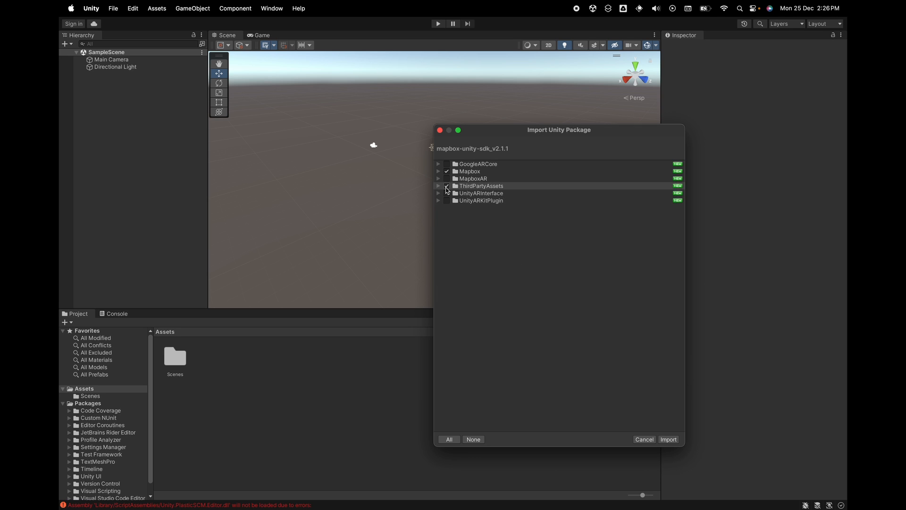
{"action": "left_click", "coordinate": [446, 185]}
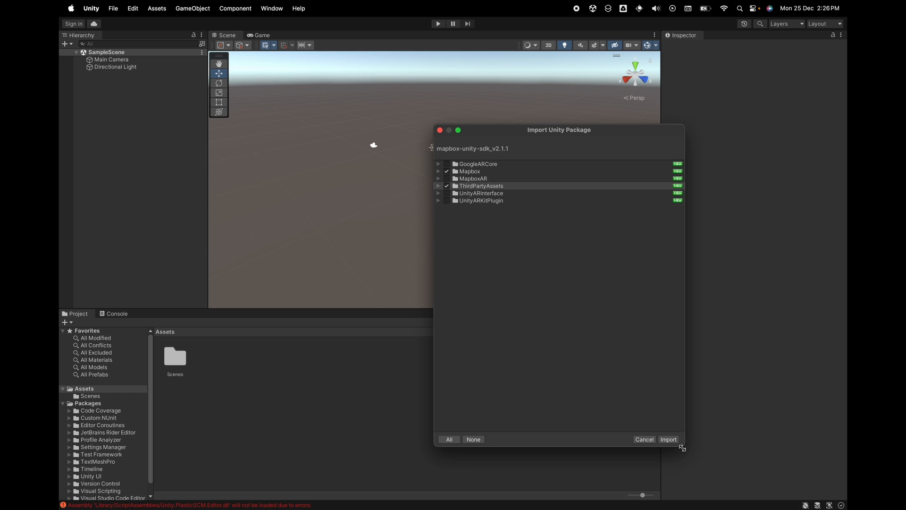
{"action": "left_click", "coordinate": [668, 438]}
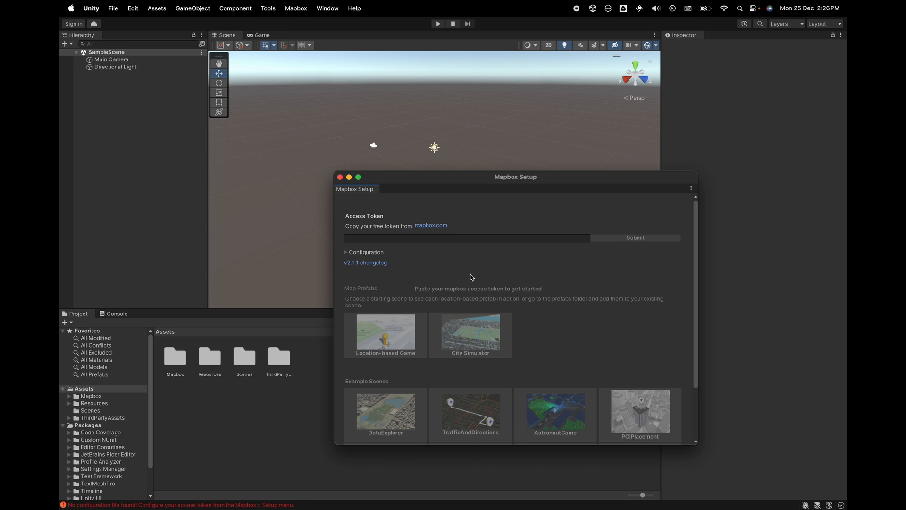
- Paste the Mapbox access token into the setup window and submit it
{"action": "left_click", "coordinate": [468, 238]}
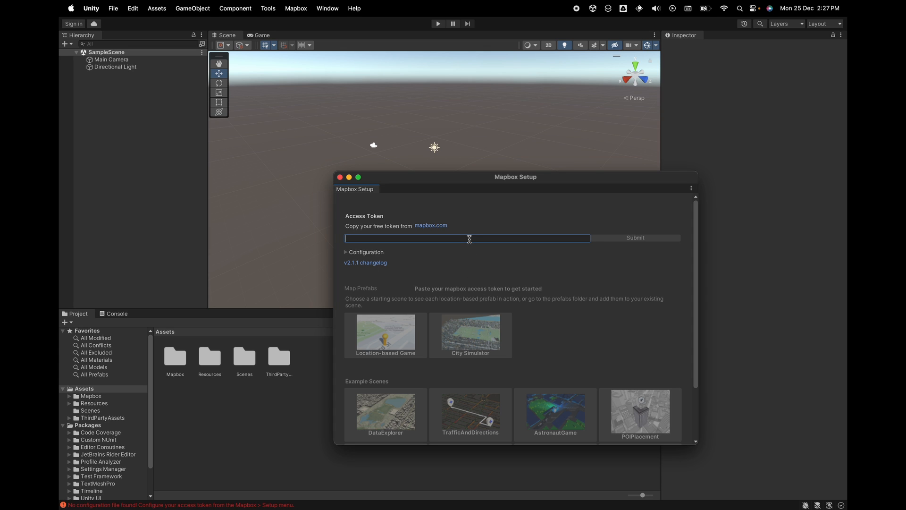
{"action": "left_click", "coordinate": [635, 238]}
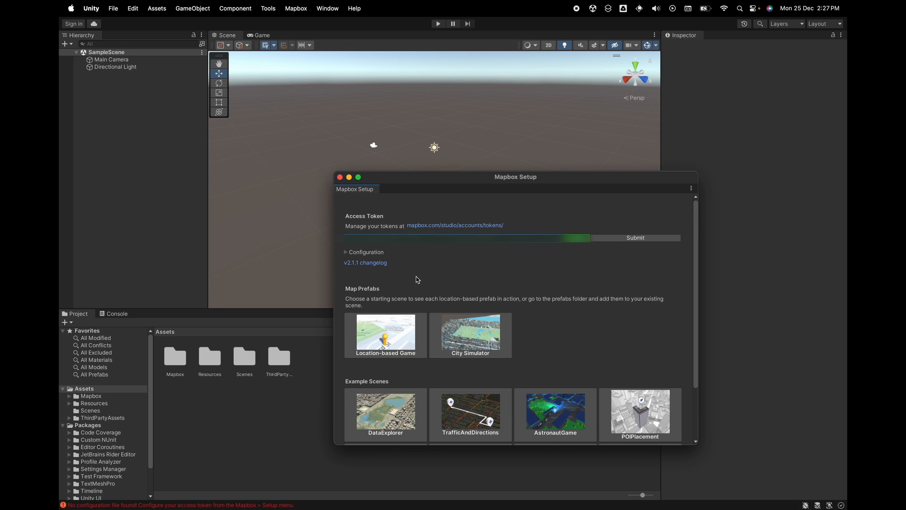
{"action": "mouse_move", "coordinate": [354, 305]}
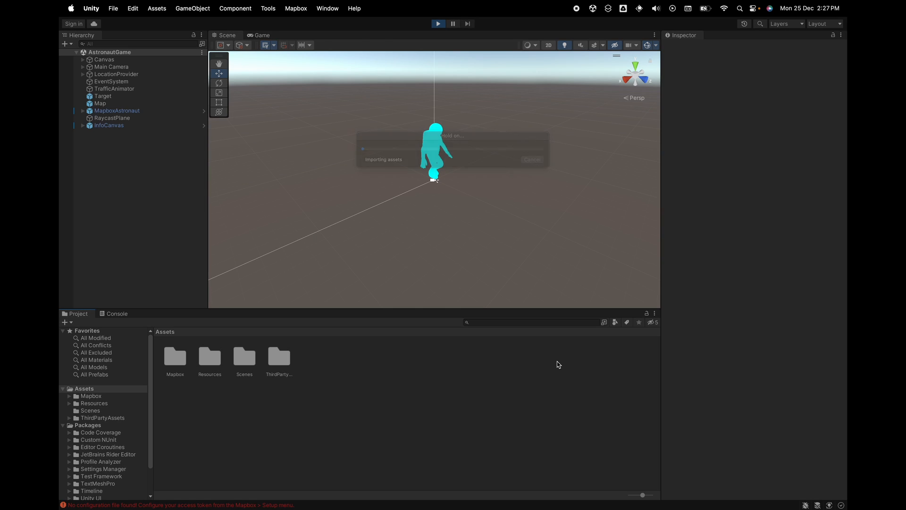
- Play AstronautGame sending the astronaut along the road, then load and run the CitySimulator scene
{"action": "left_click", "coordinate": [260, 35]}
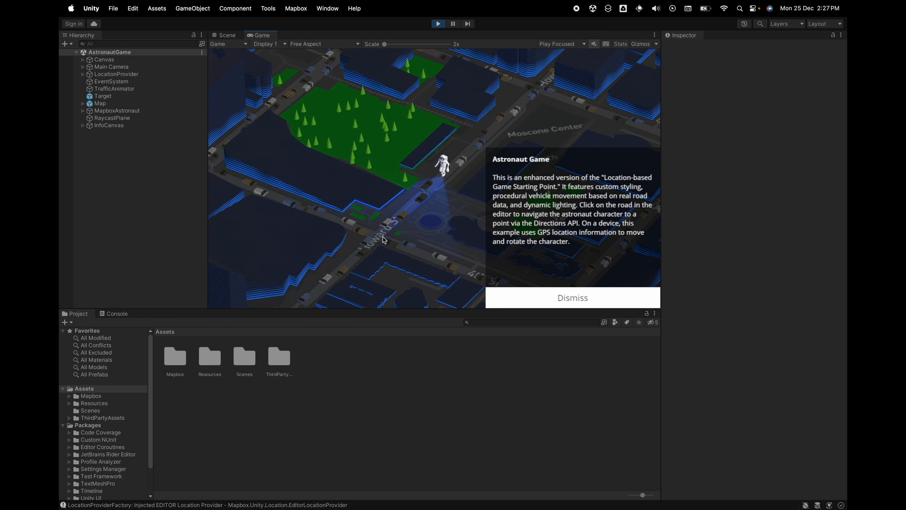
{"action": "left_click", "coordinate": [572, 298]}
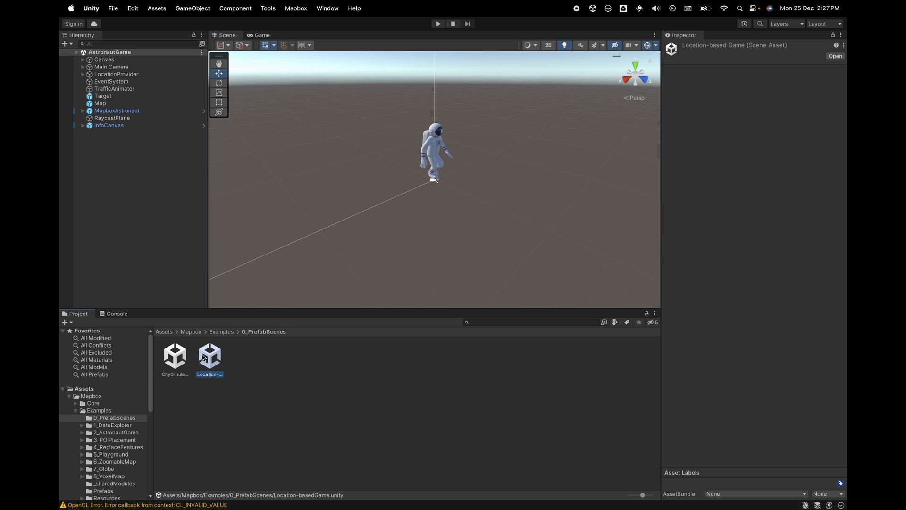
{"action": "double_click", "coordinate": [210, 356]}
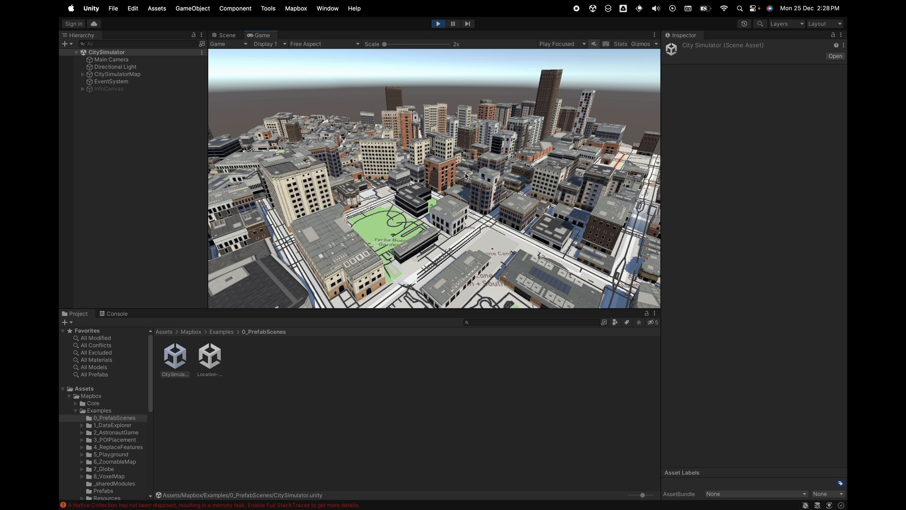
{"action": "mouse_move", "coordinate": [463, 251]}
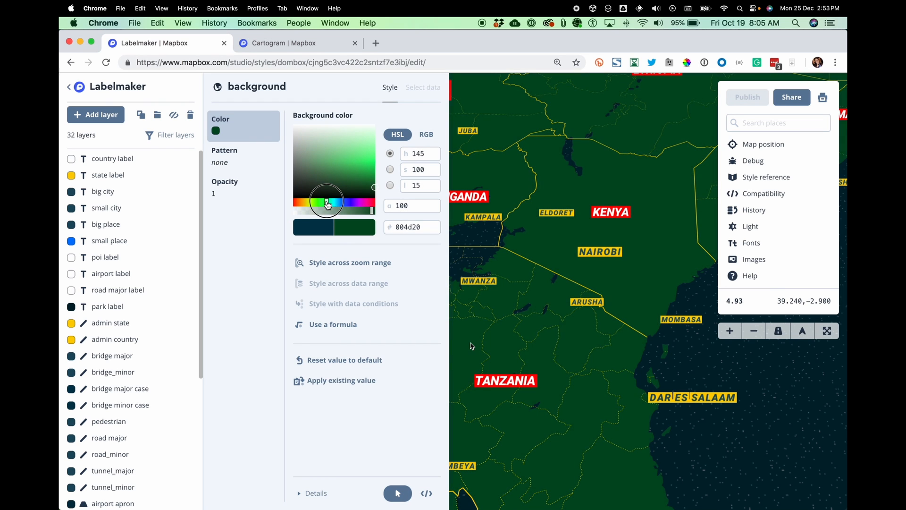
- Change the Labelmaker background colour from 004d20 to the lighter green 1c6d0d
{"action": "left_click_drag", "start_coordinate": [327, 201], "coordinate": [356, 181]}
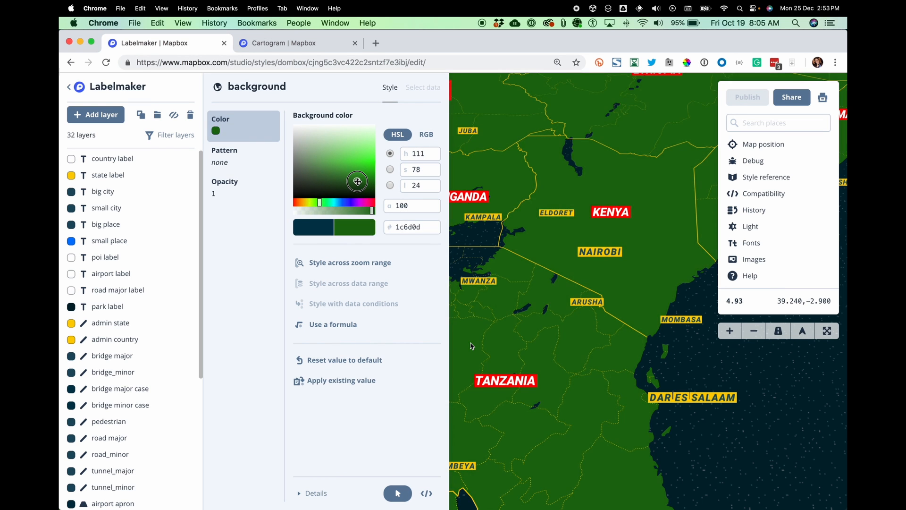